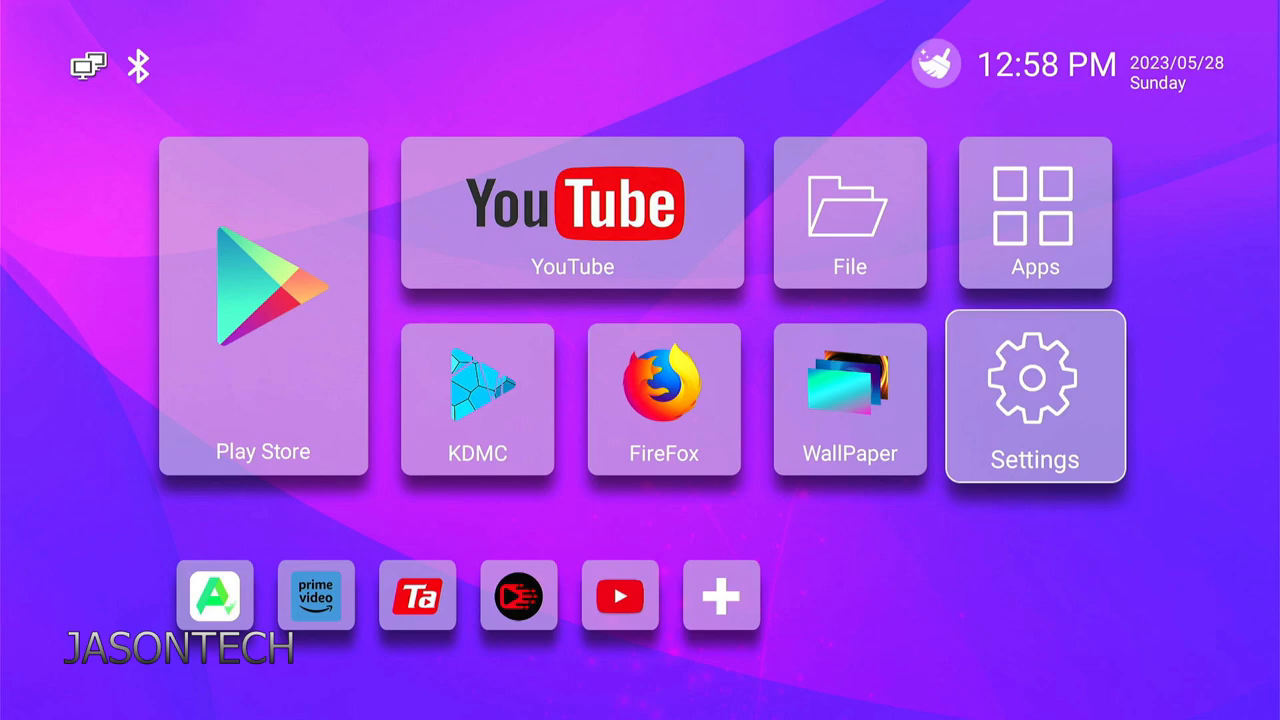
Step: Open the Settings tile from the home screen and enter Device Preferences
click(1035, 397)
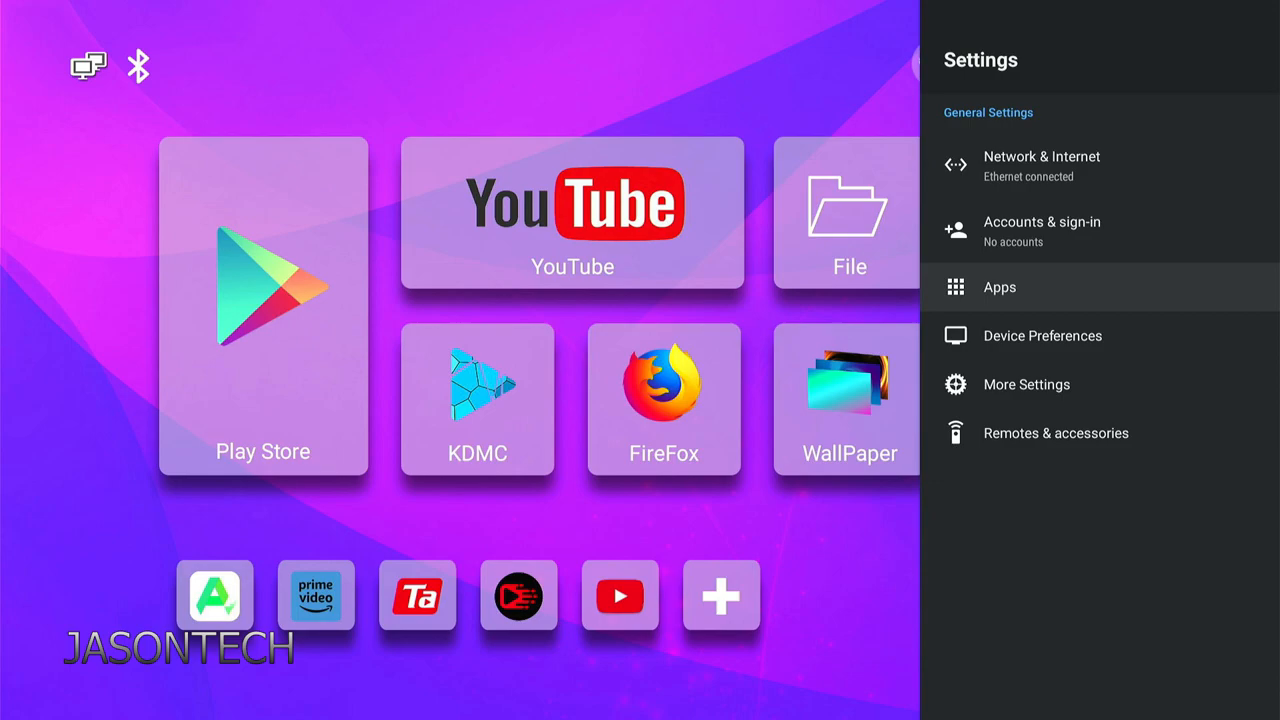
click(1042, 335)
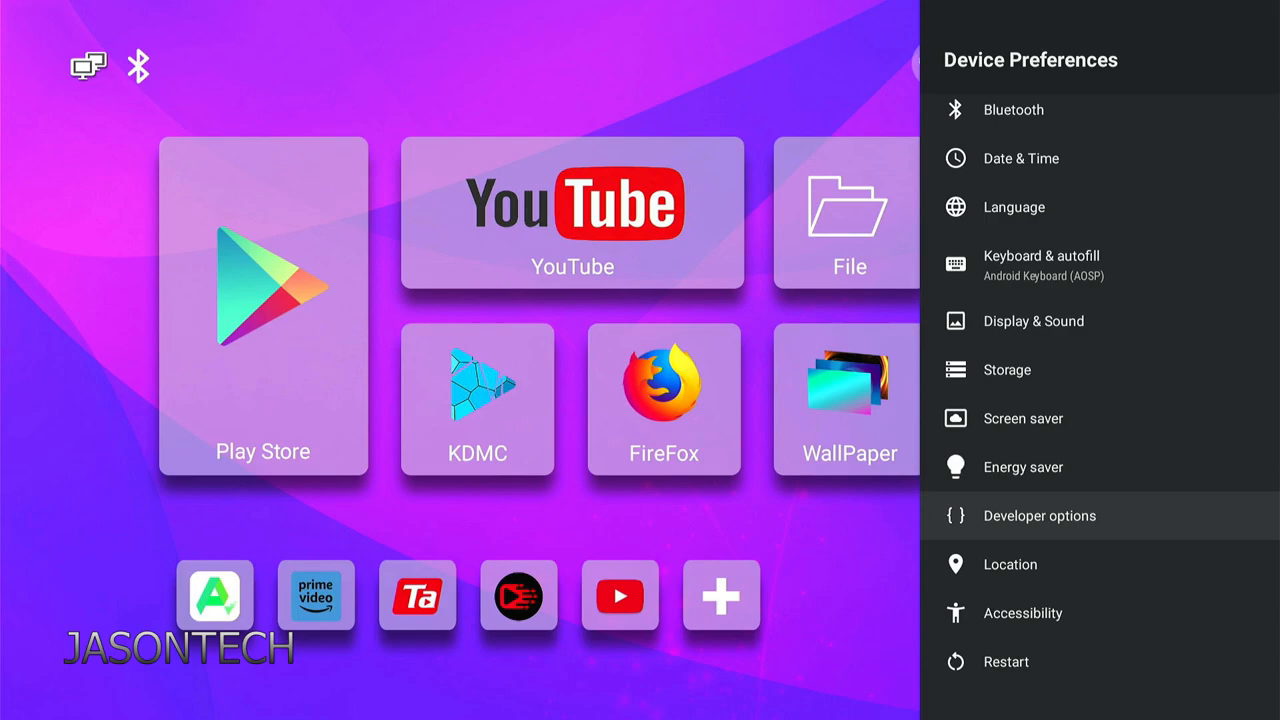
Step: Return to the Settings panel and open More Settings for the full Android settings list
click(1010, 564)
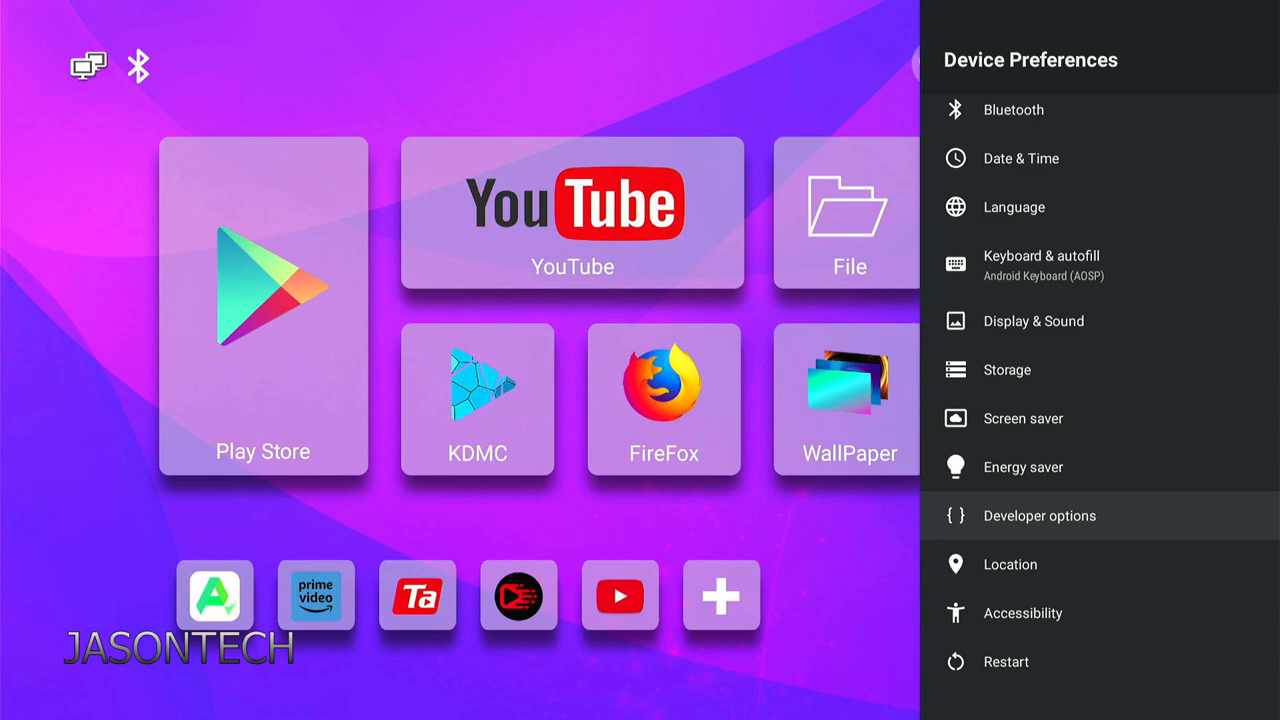
click(1040, 515)
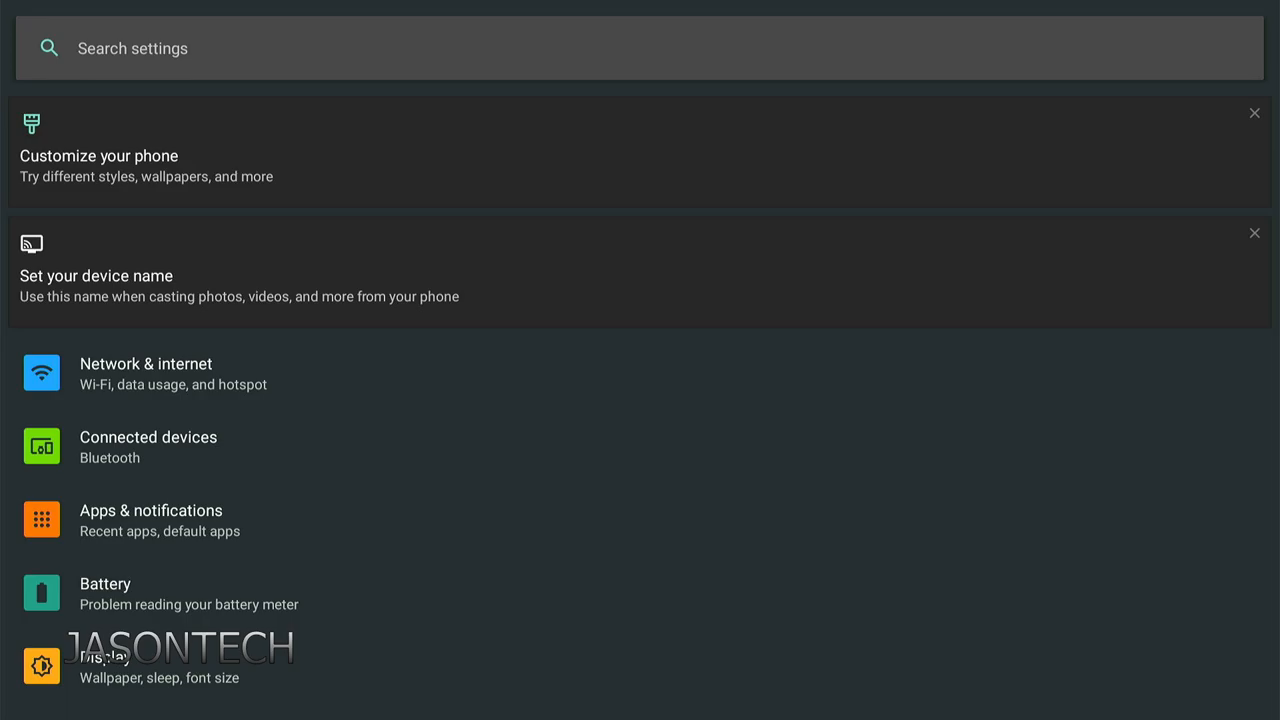
Step: Scroll the full settings list down to reveal Location among privacy and security
scroll(down, 3)
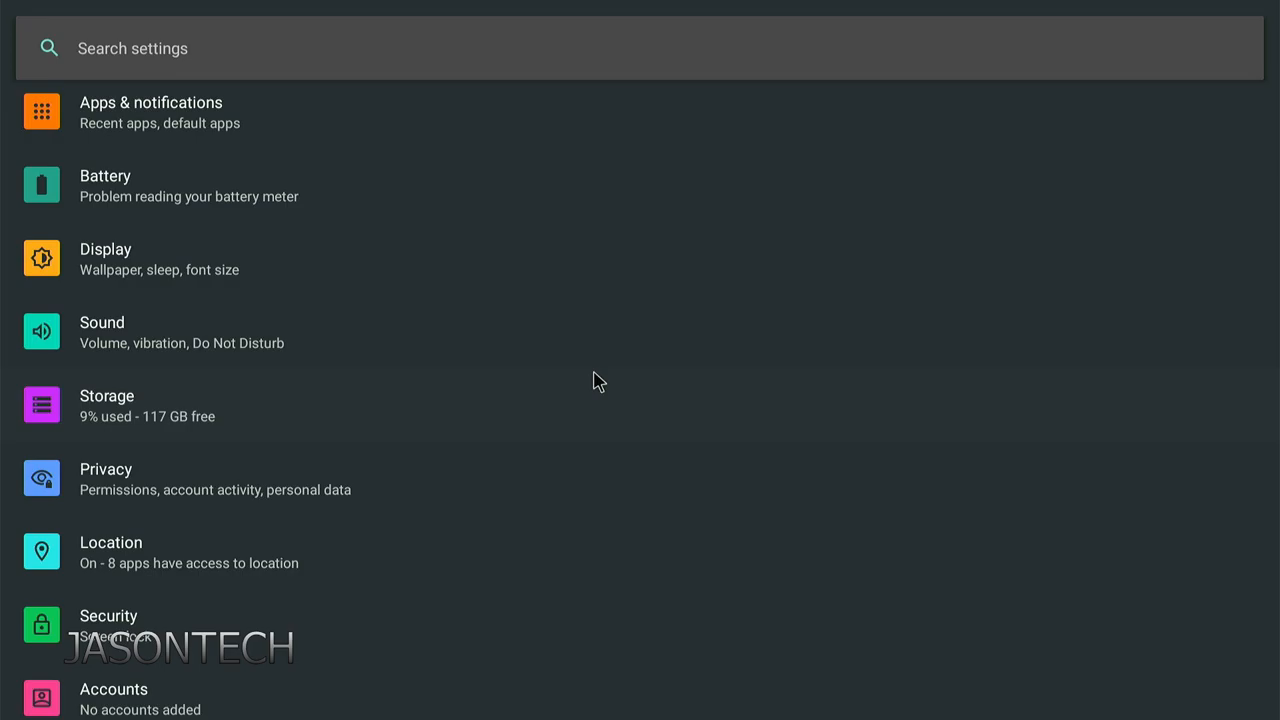
mouse_move(598, 546)
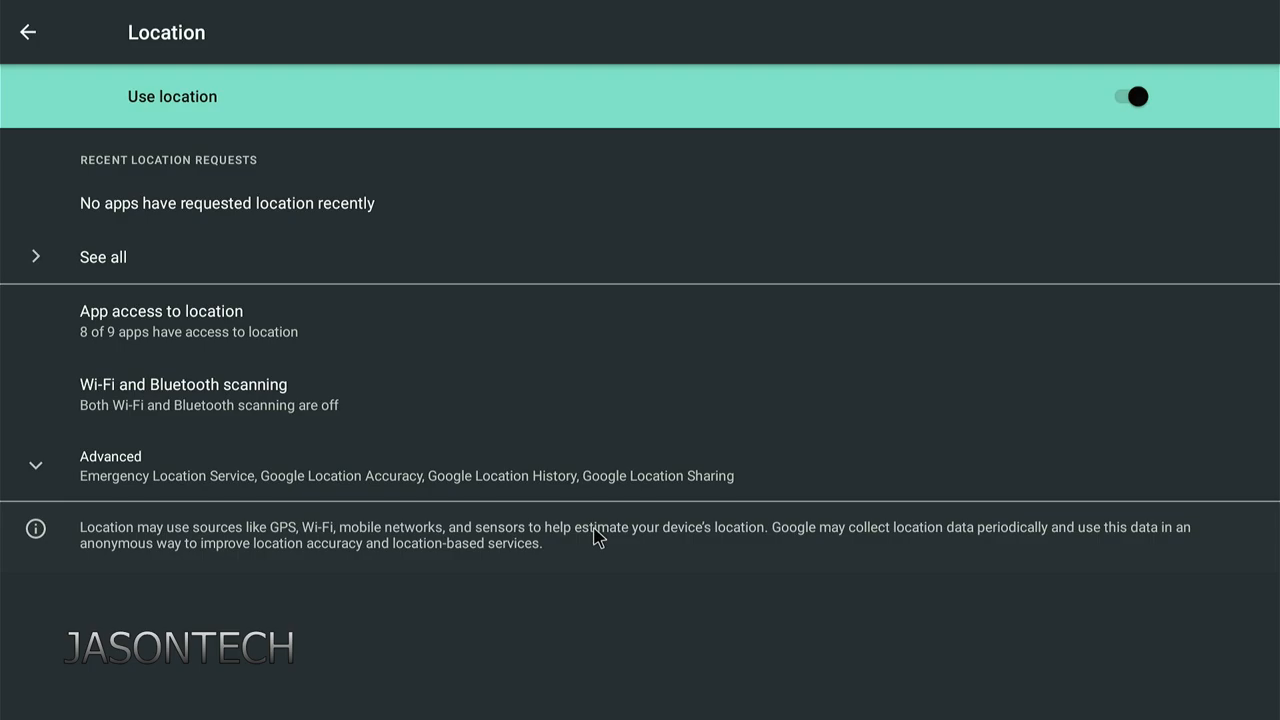
mouse_move(600, 95)
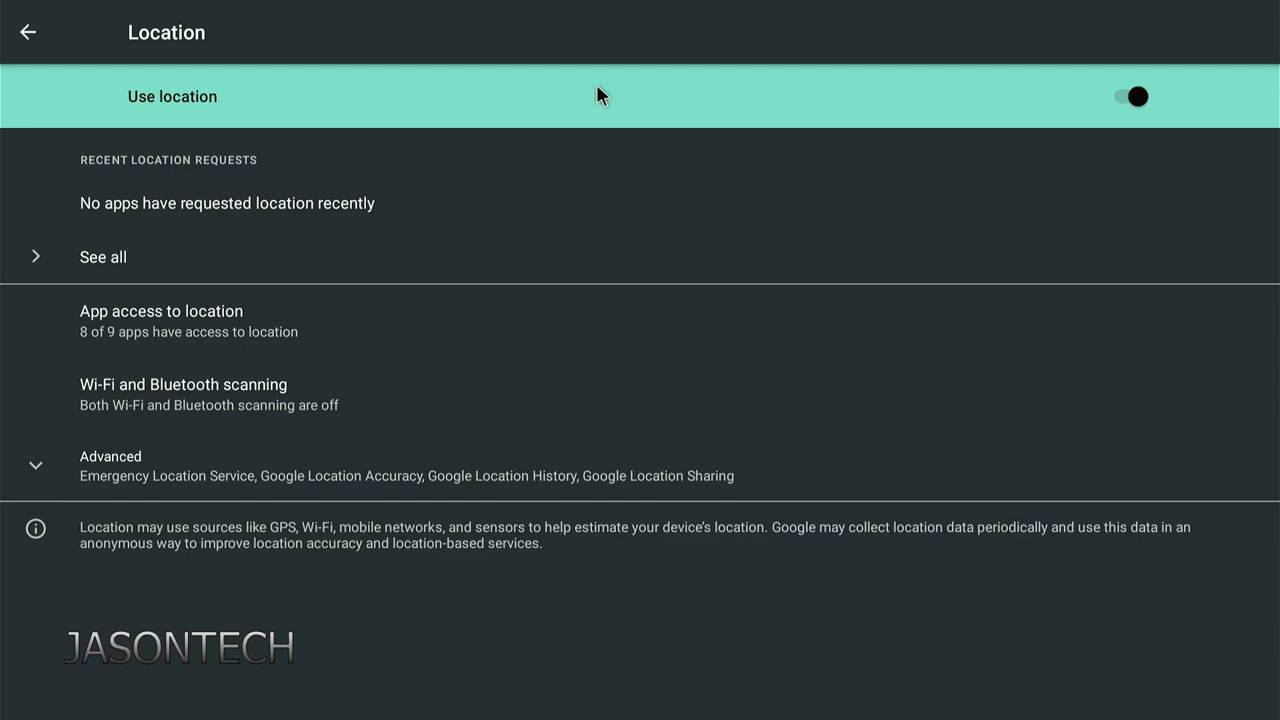
Step: Switch Use location off and close the No location access warning
click(1132, 96)
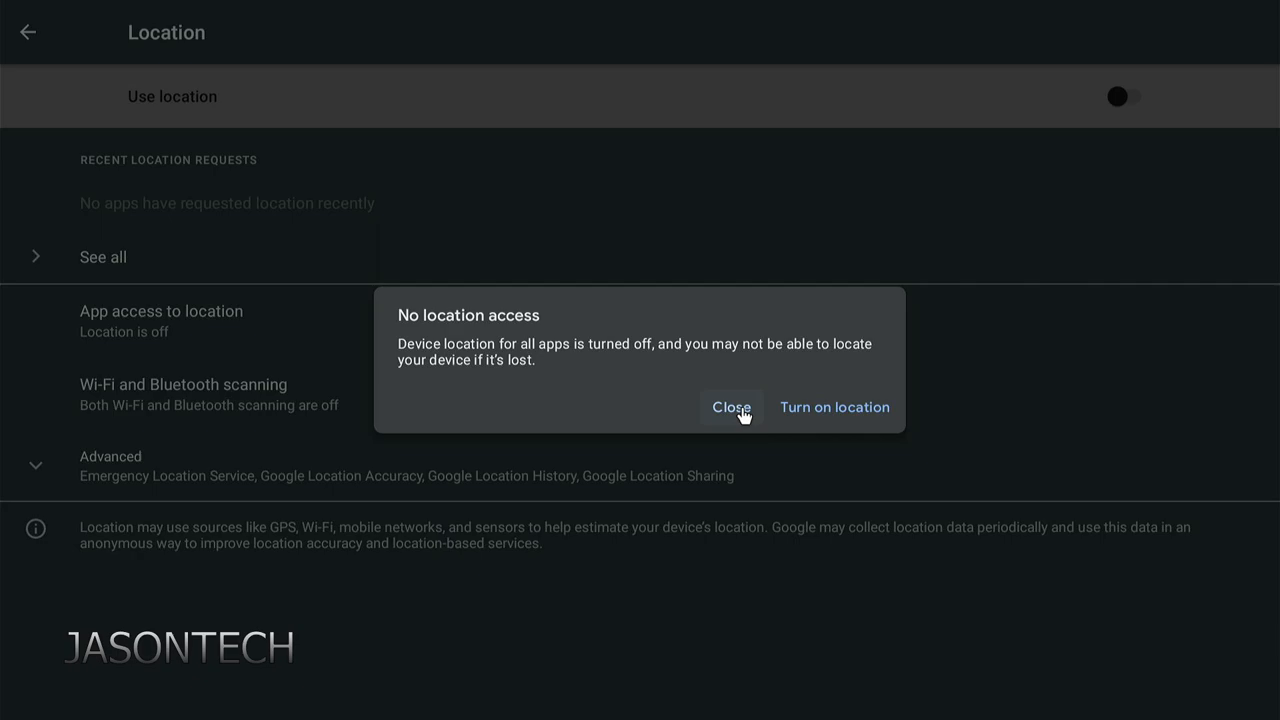
click(731, 407)
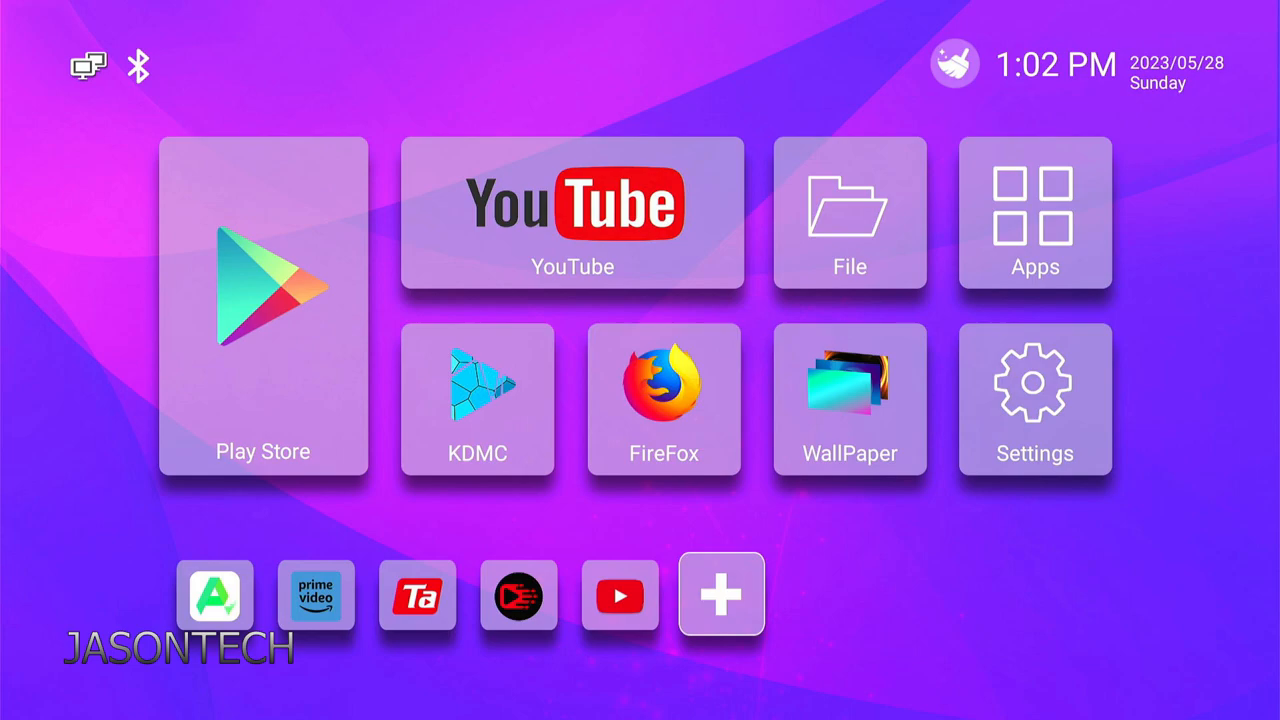
Step: Reopen Settings, Device Preferences, then Location to see Location status: Off
click(1034, 400)
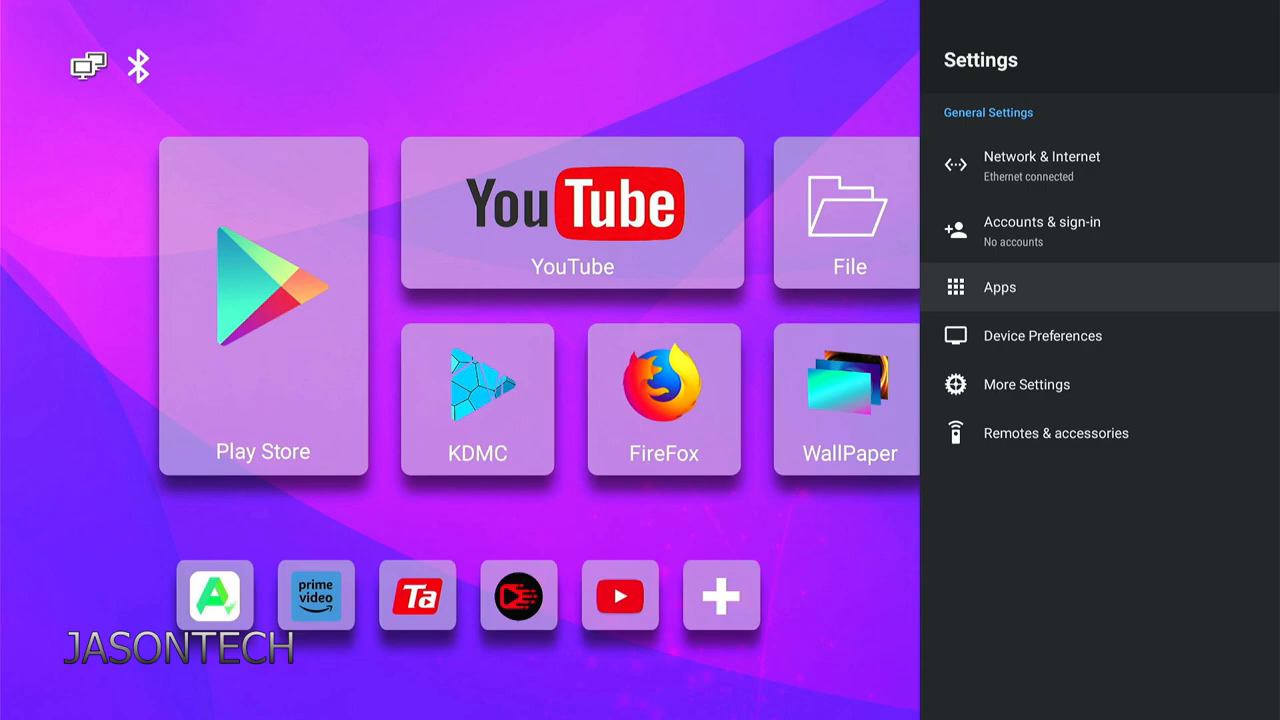
click(1042, 335)
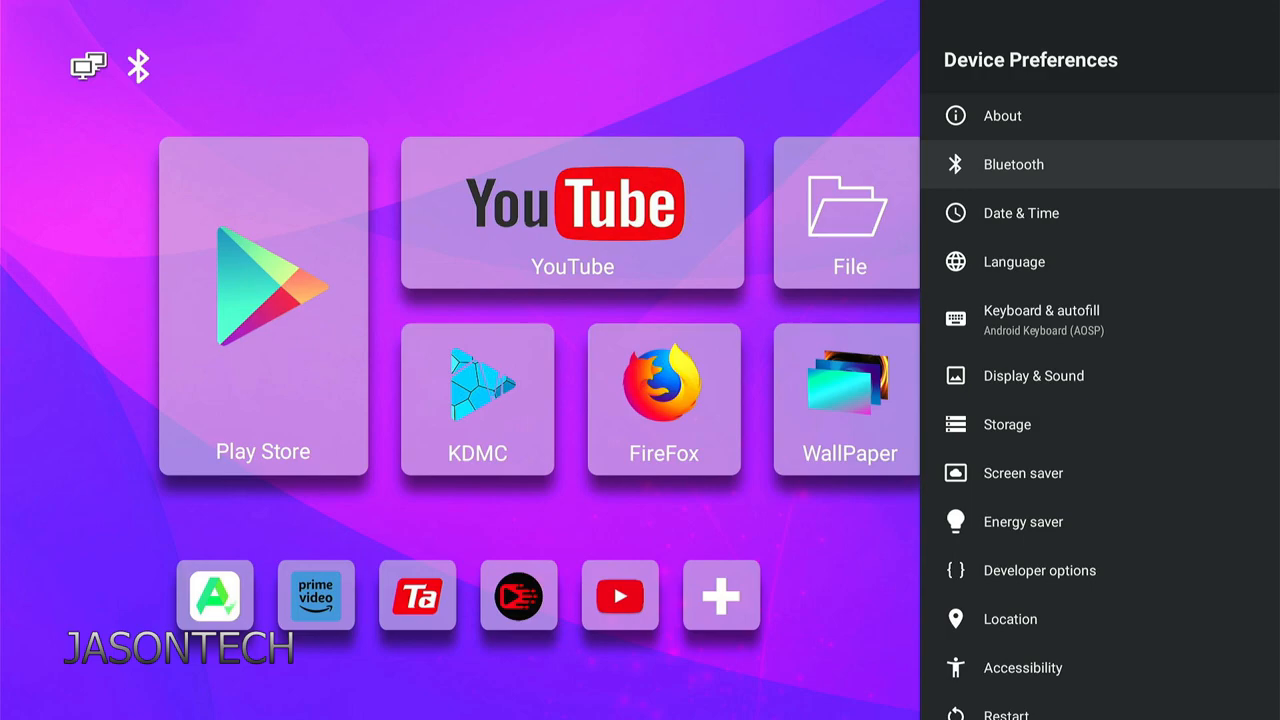
click(1010, 619)
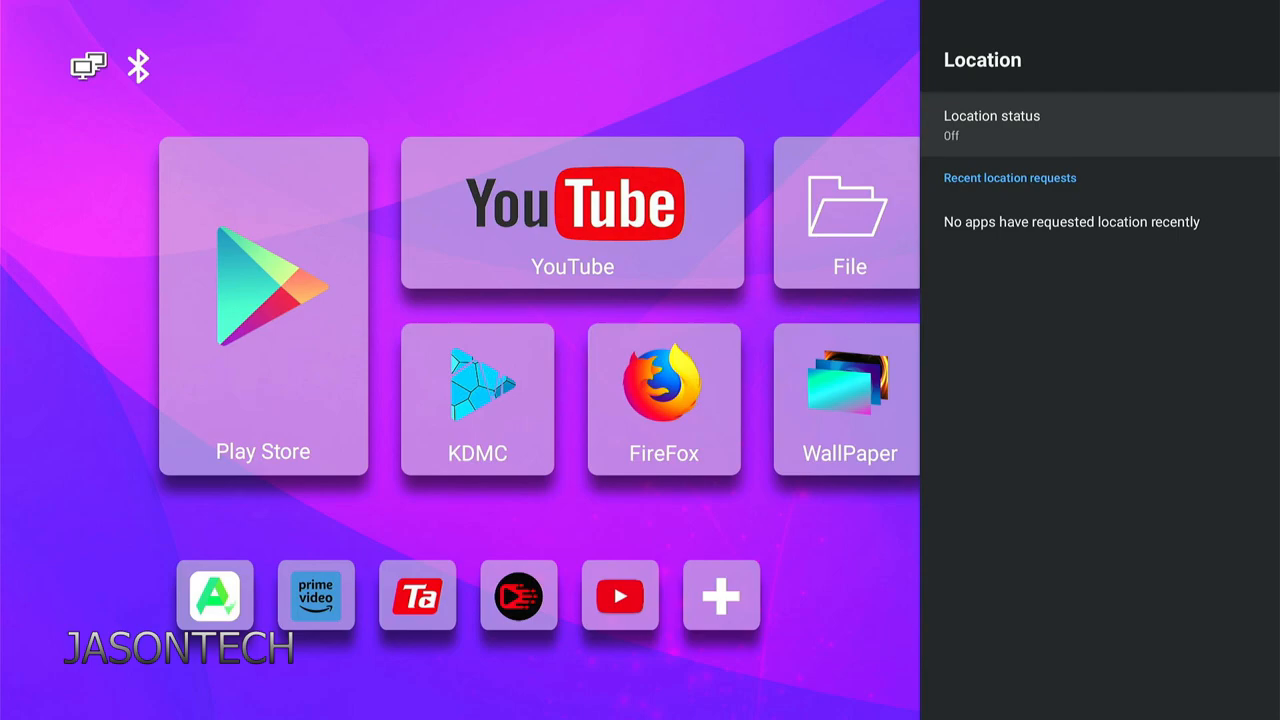